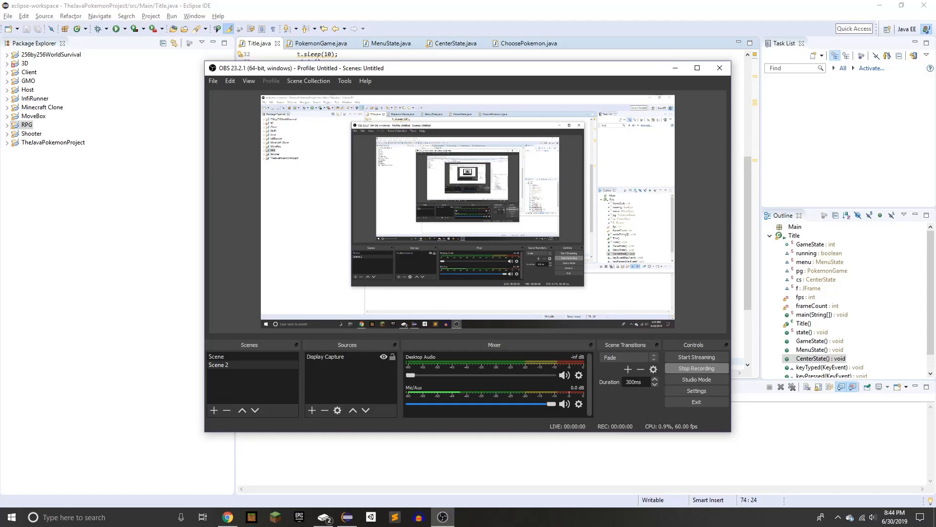
- Minimize OBS Studio to reveal the Title class code
click(719, 67)
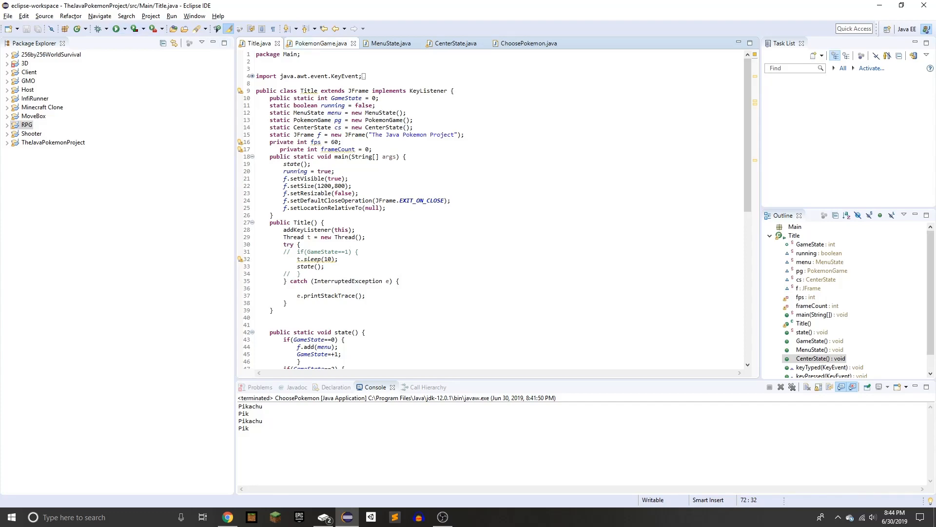
click(320, 43)
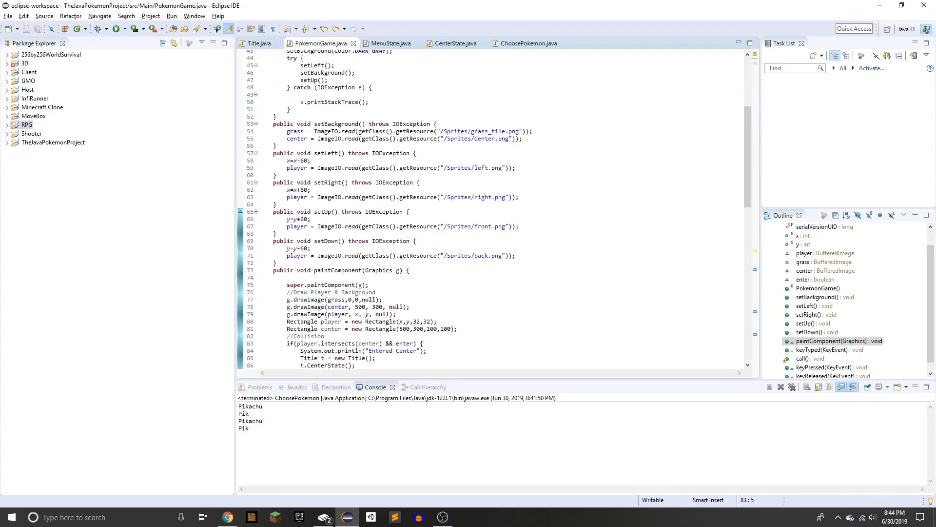
click(388, 43)
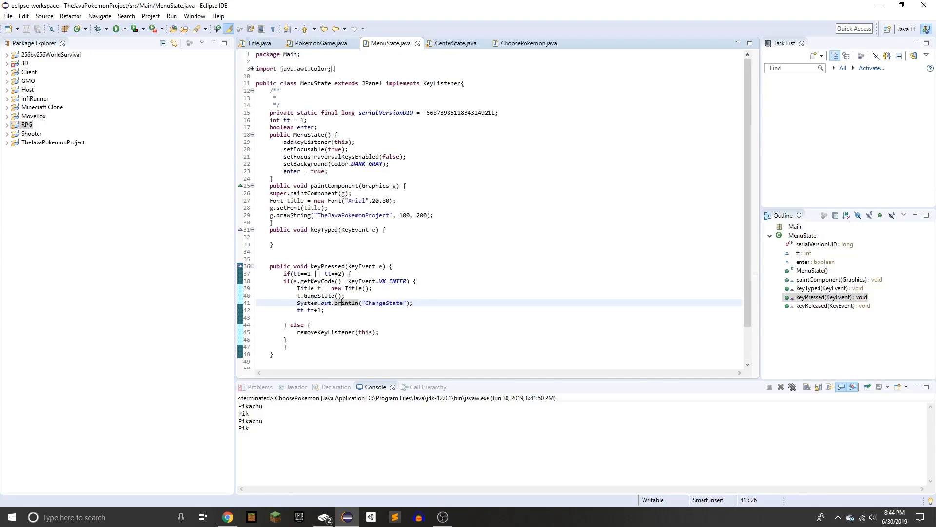
click(455, 43)
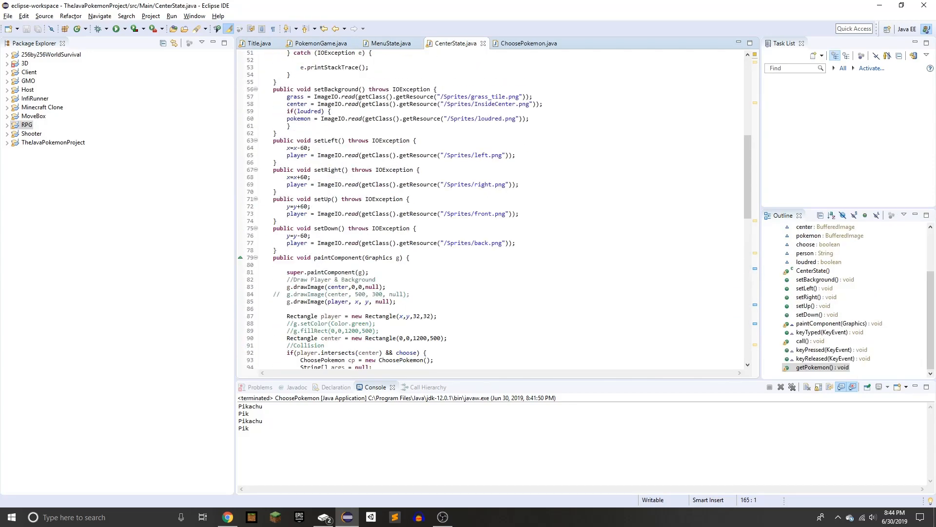
click(526, 43)
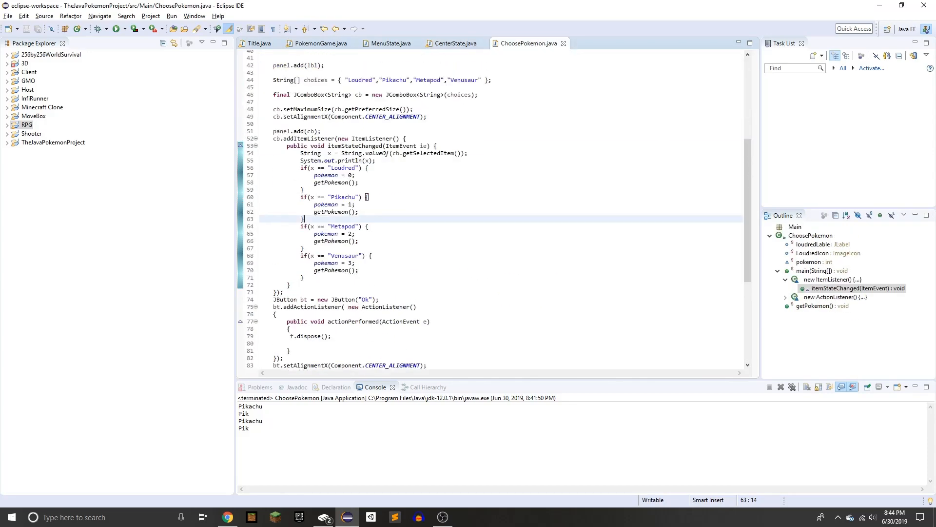
click(257, 43)
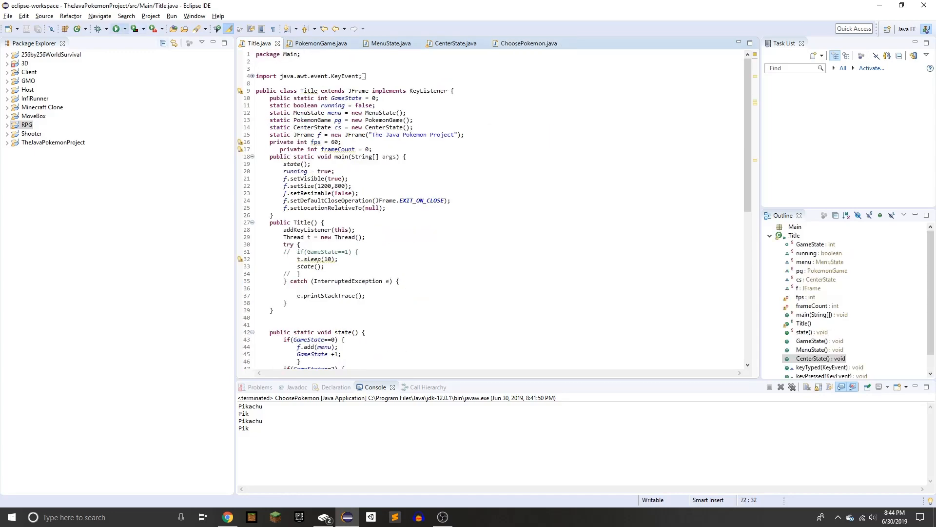
- Launch the game and confirm Pikachu as the starter Pokémon
click(124, 28)
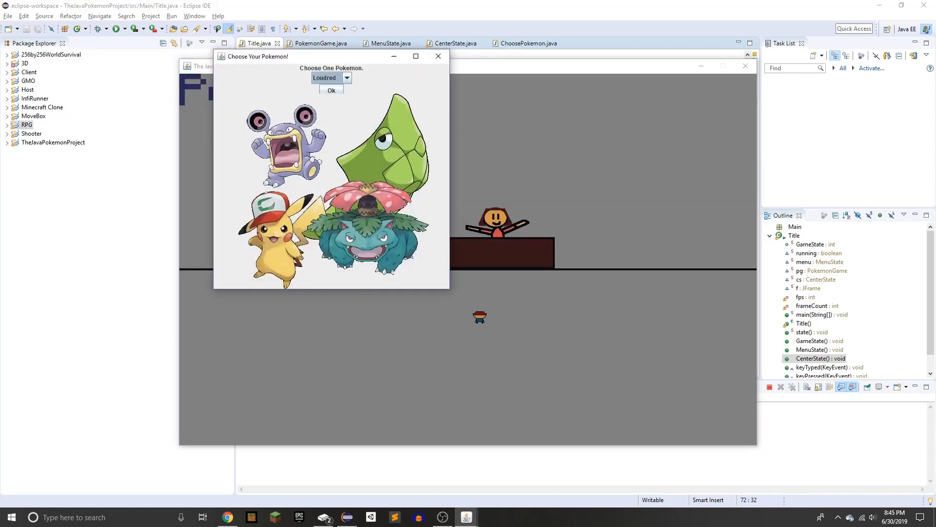
click(326, 78)
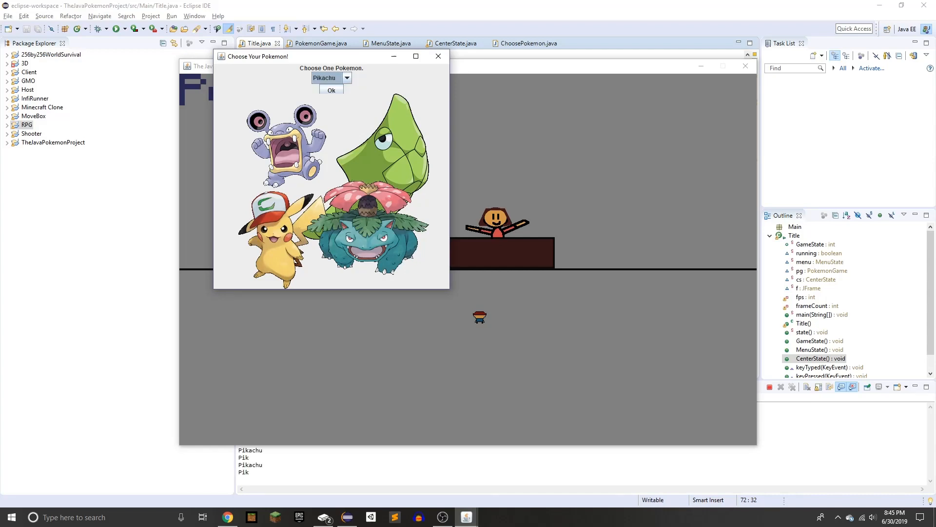
click(331, 90)
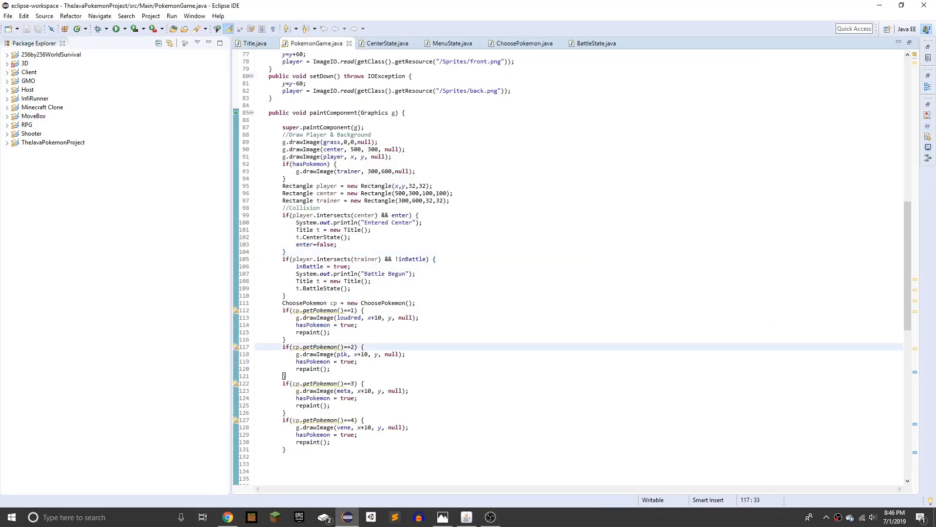
- Relaunch the updated Pokémon game from Eclipse
click(116, 29)
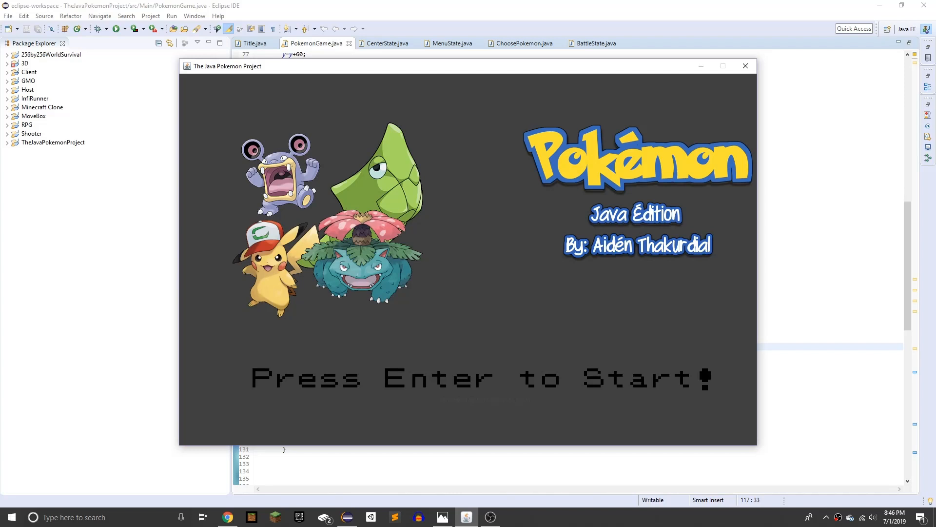
- Start from the title screen, confirm Pikachu, then rerun from PokemonGame.java
key(enter)
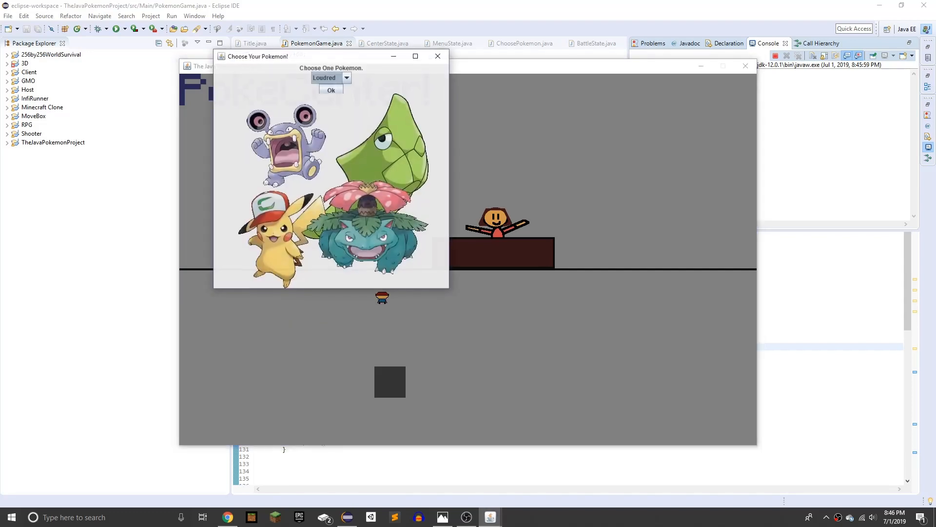
click(327, 77)
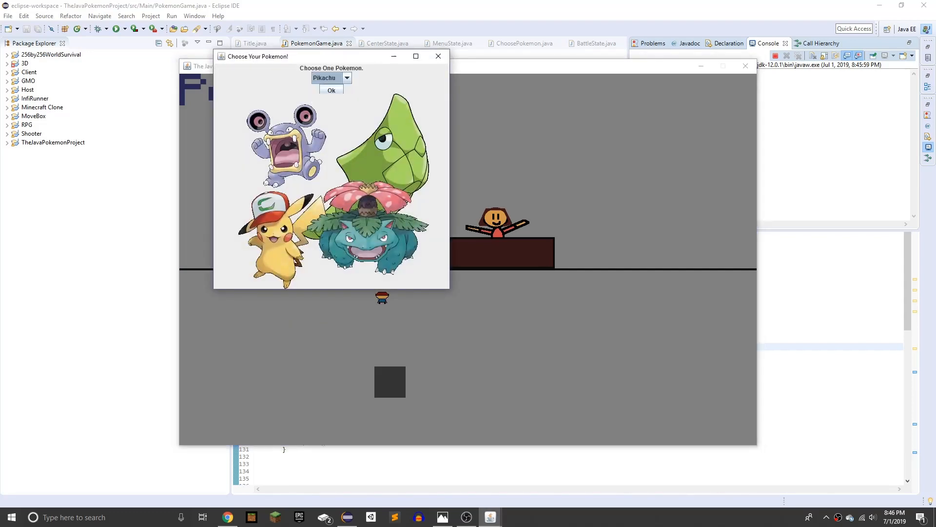
click(330, 90)
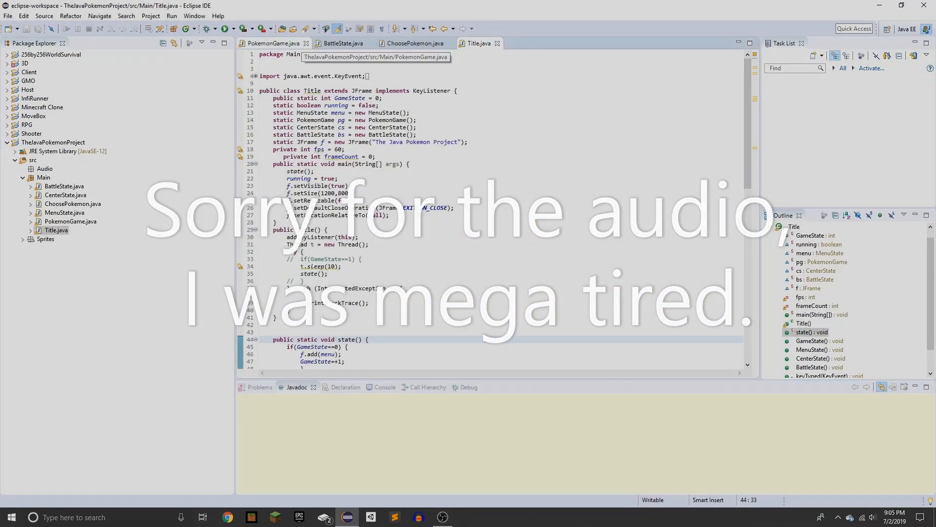
click(272, 43)
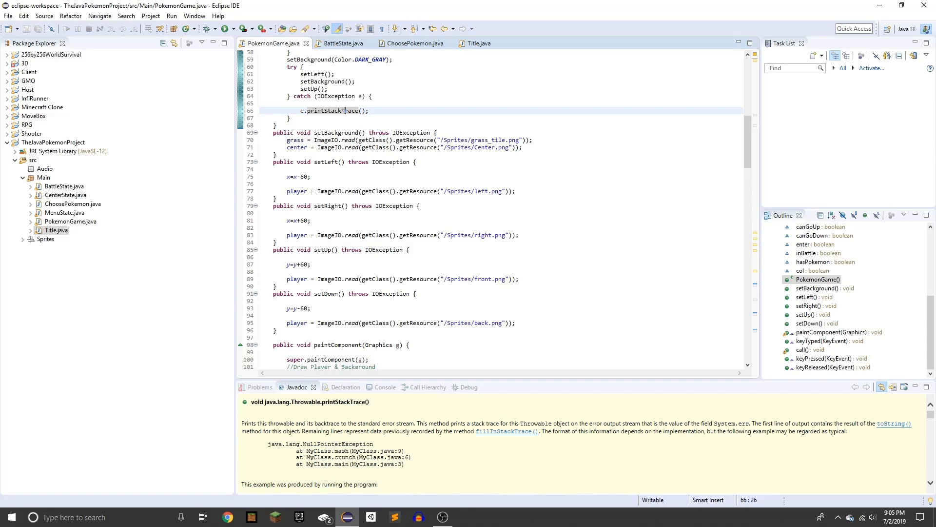
click(218, 29)
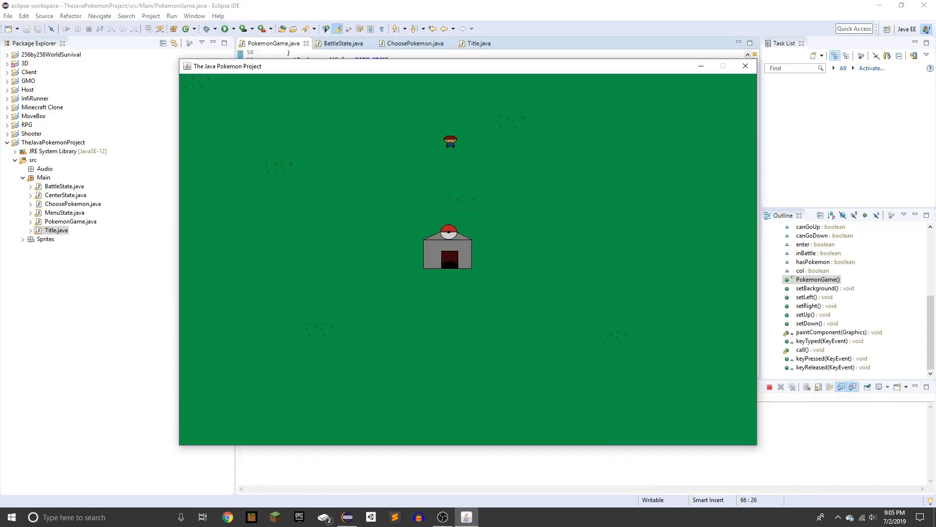
- Walk the player up, left, then down into the Pokémon Center
key(Up)
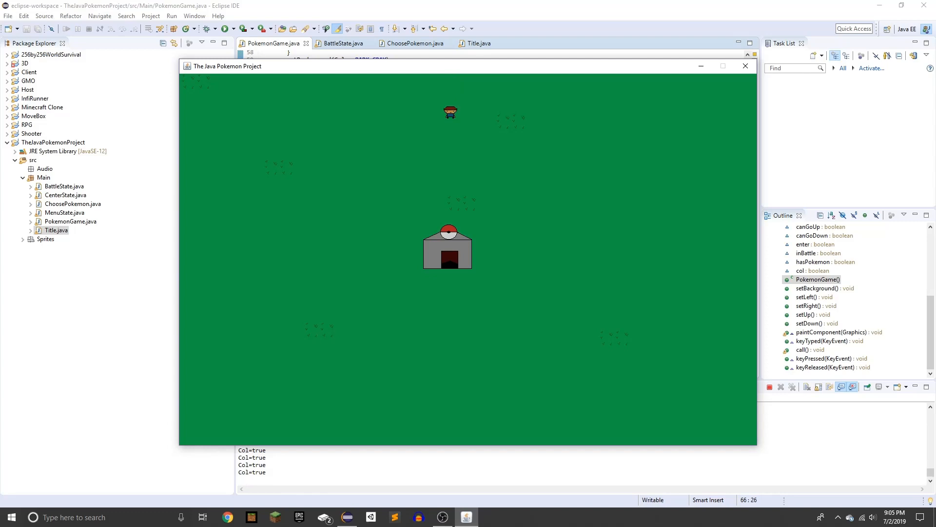
key(Left)
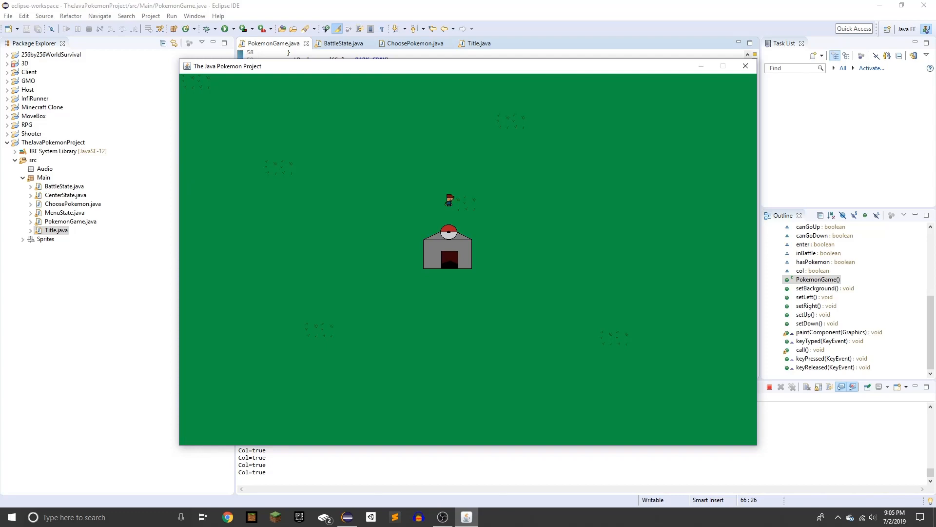
key(Down)
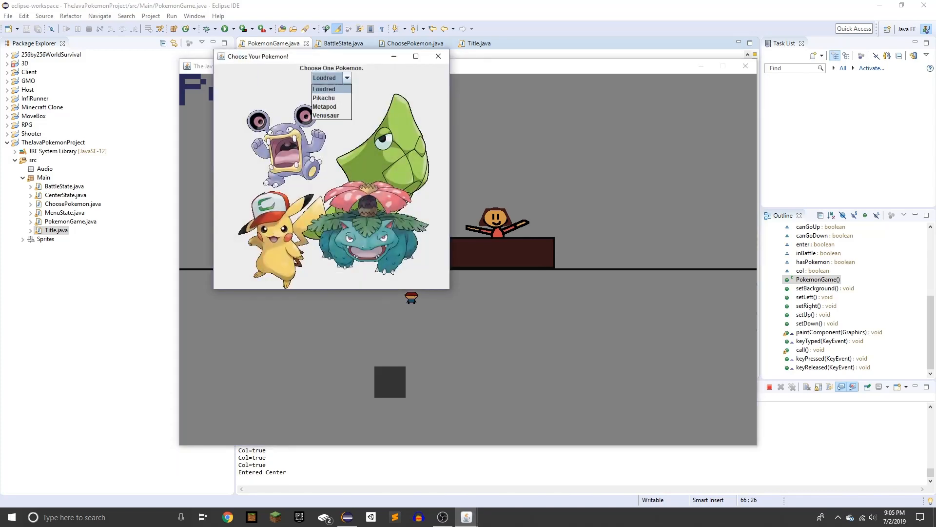
- Confirm Loudred as the starter, beginning the Charizard battle
click(325, 89)
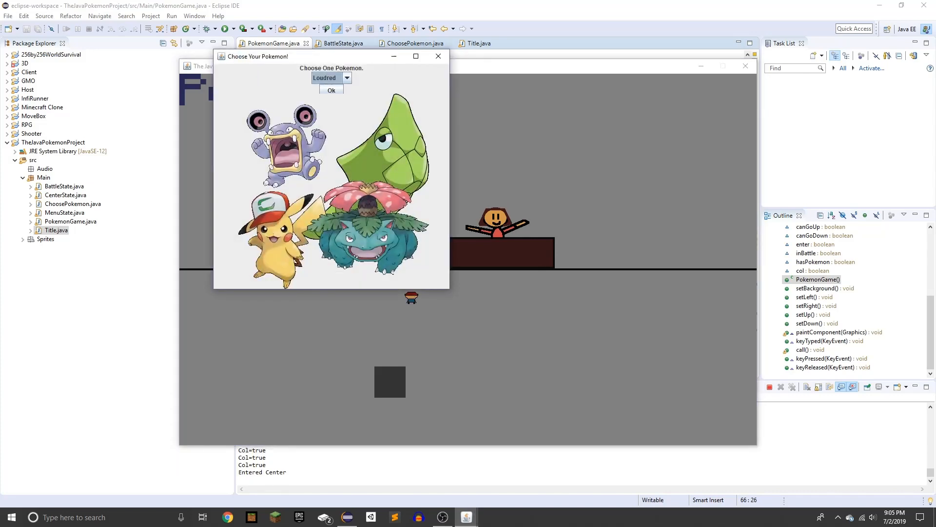
click(331, 90)
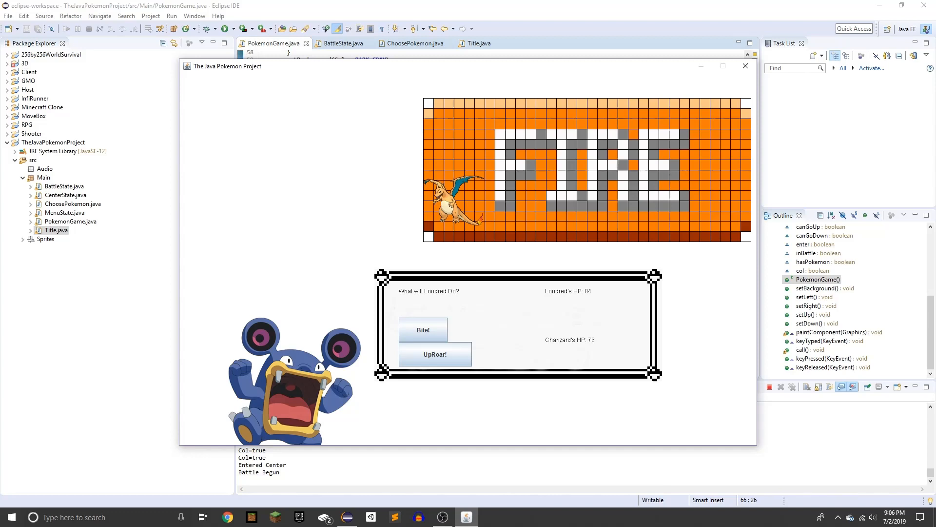
- Attack Charizard, having Metapod use Harden repeatedly
click(435, 354)
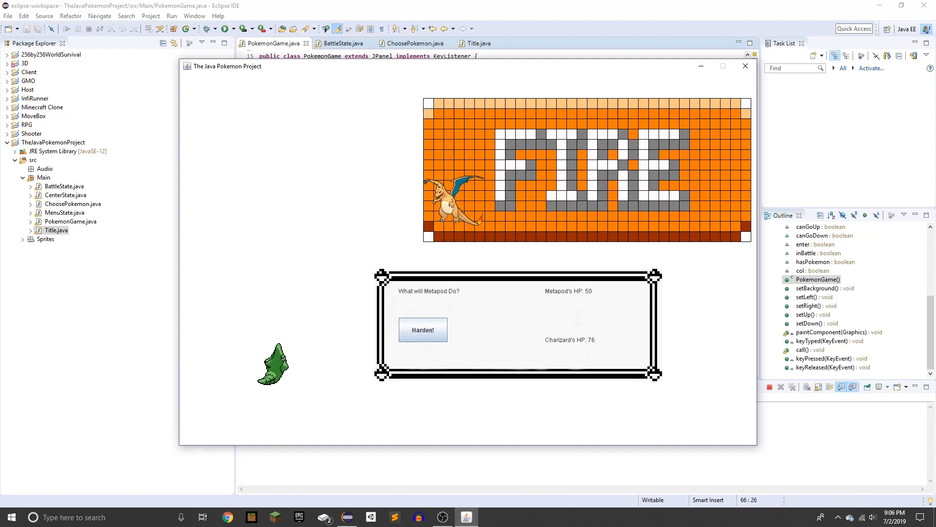
click(422, 330)
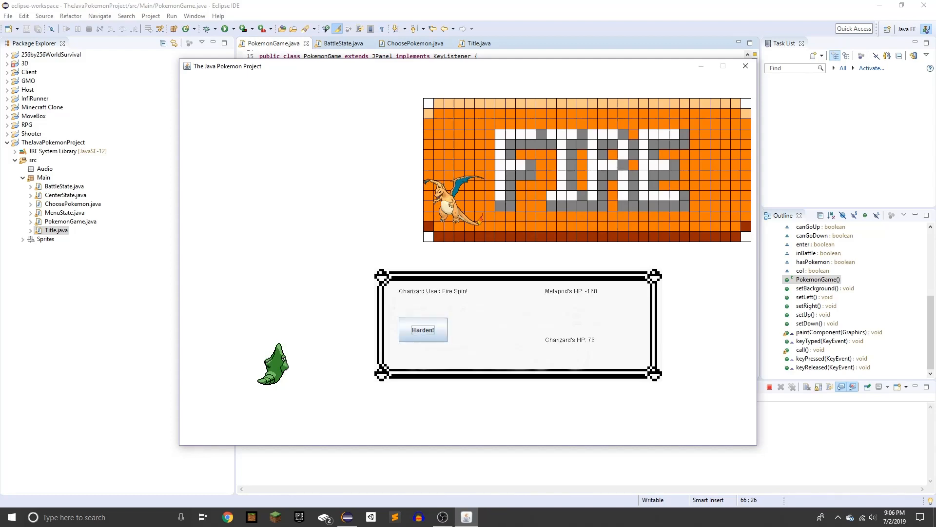
click(422, 330)
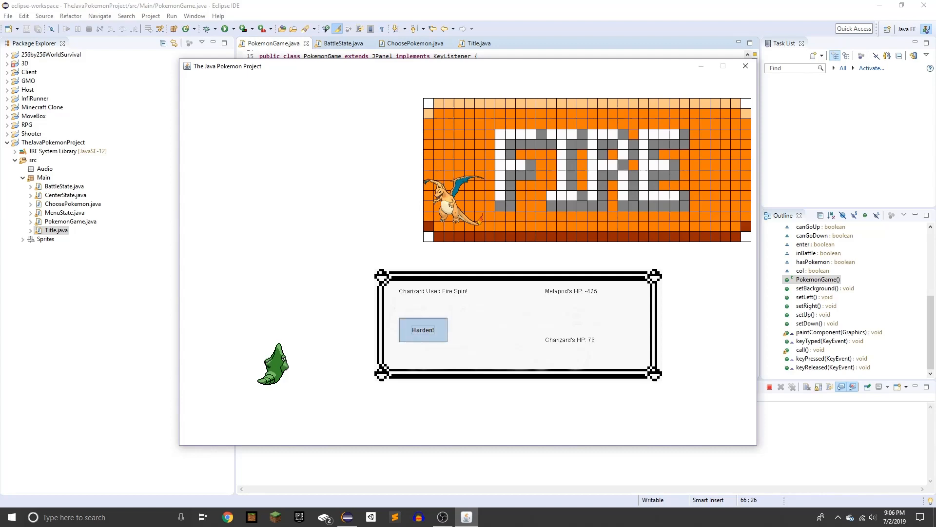
click(745, 66)
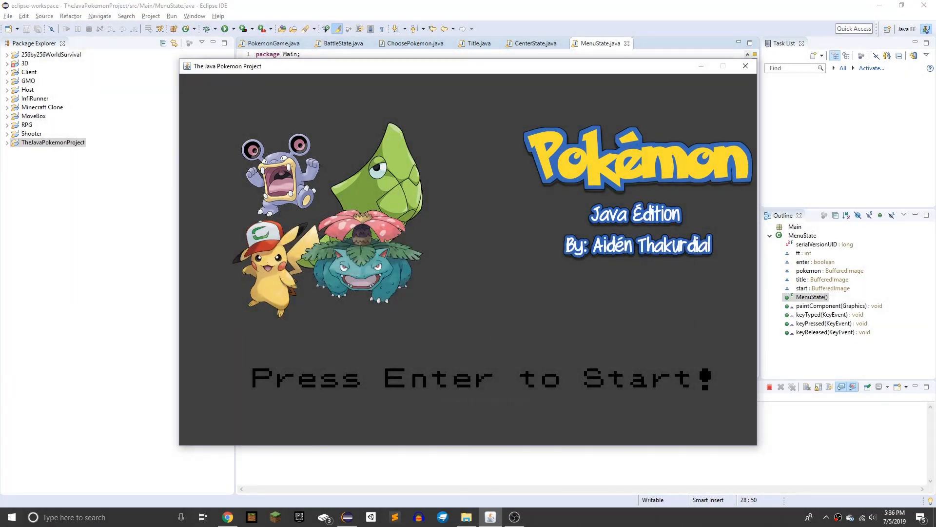
- Start a new game and confirm Venusaur from the starter dropdown
key(enter)
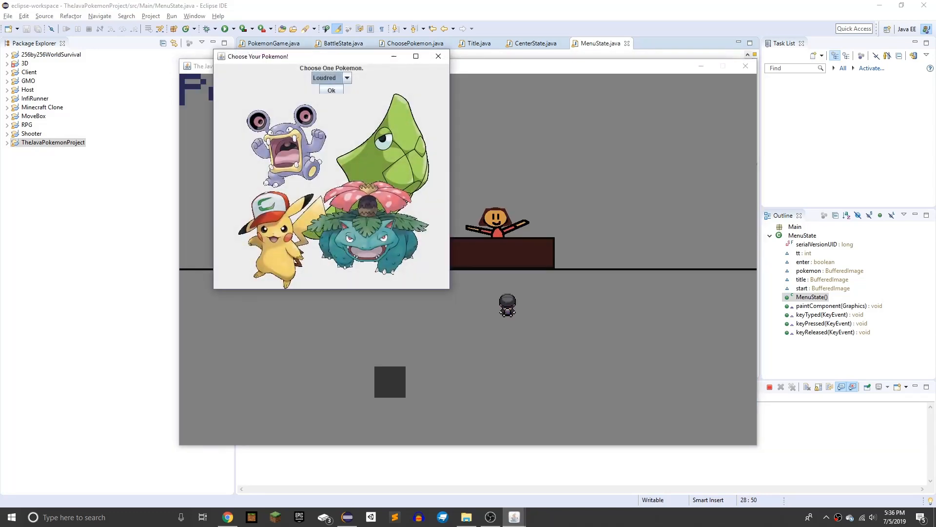
click(346, 78)
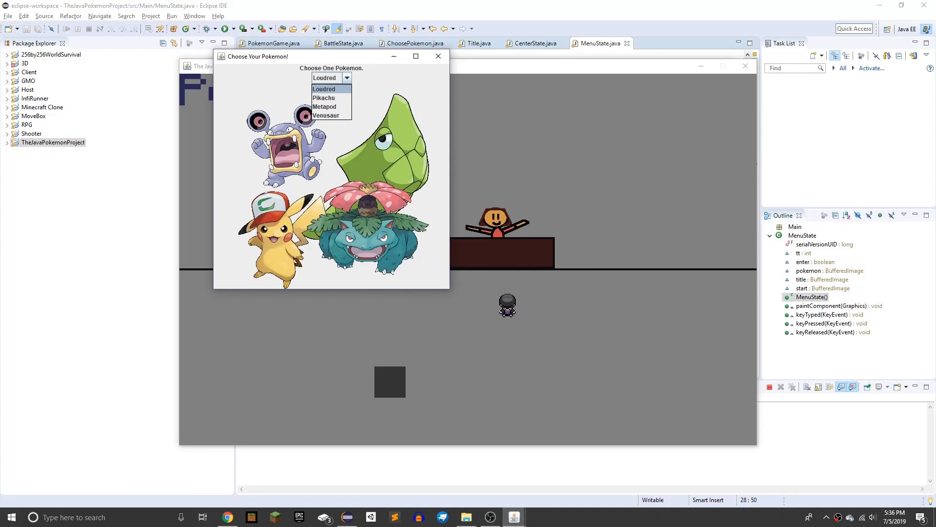
click(326, 115)
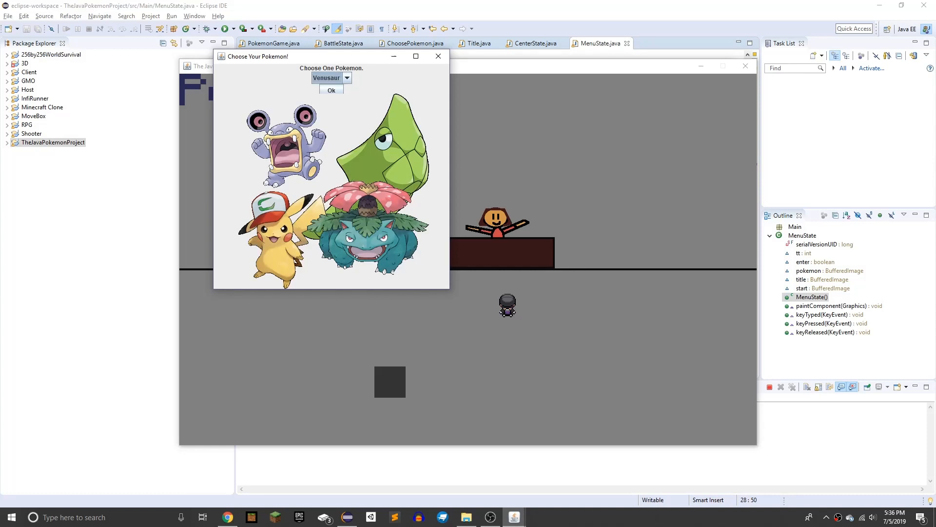
click(331, 90)
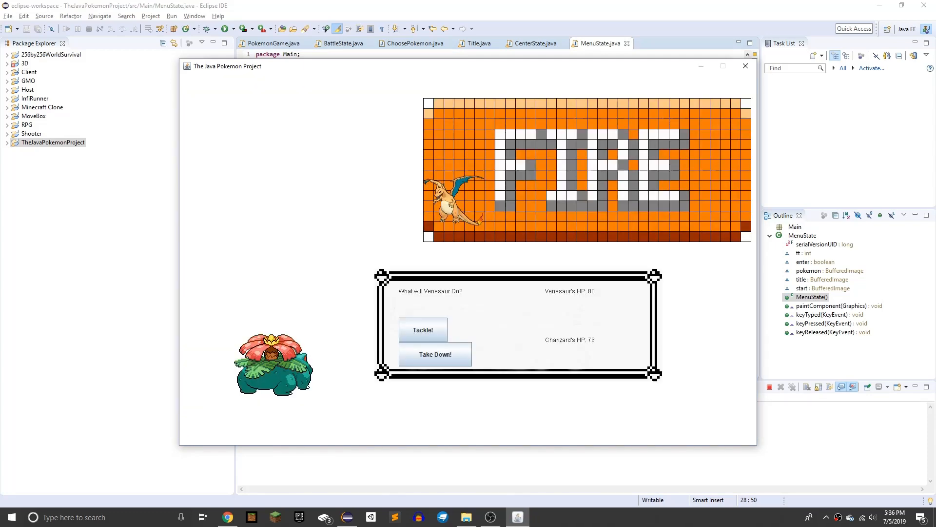
- Hit Charizard with Venusaur's Take Down three times, down to 33 HP
click(422, 329)
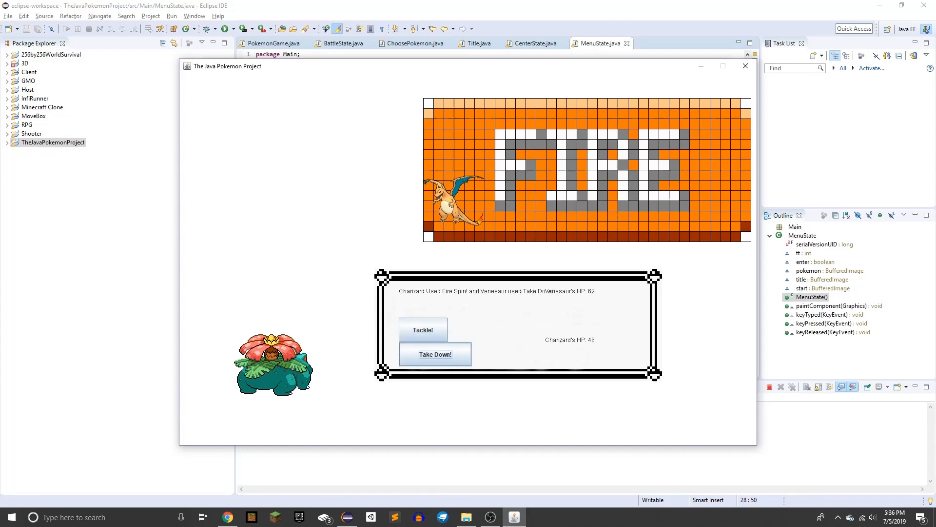
click(434, 354)
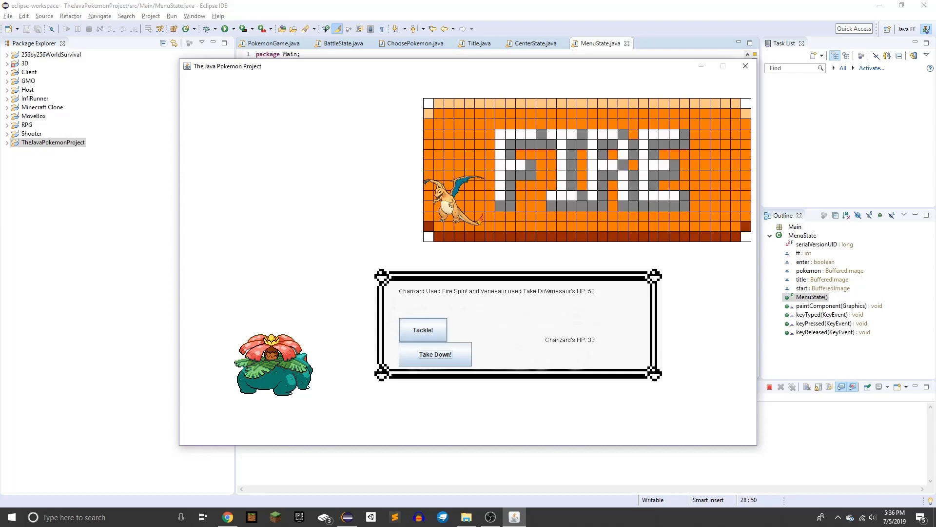
click(422, 329)
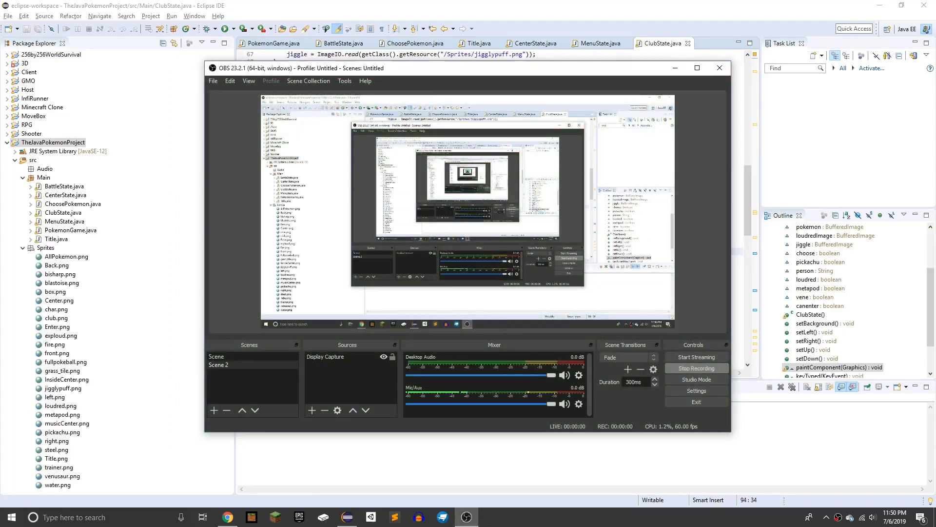
- Stop the OBS Studio screen recording
click(720, 67)
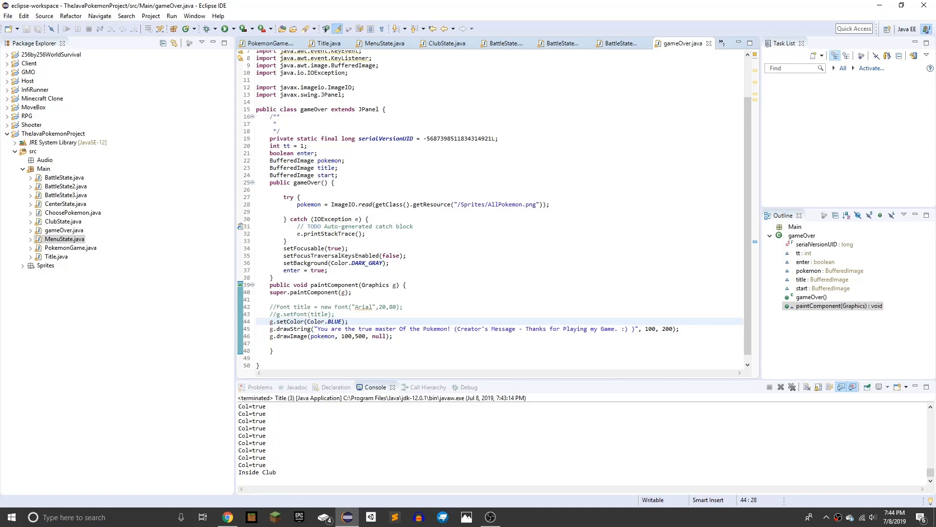
- Launch the Pokémon game from Eclipse to reach the starter-choice dialog in the yellow club room
click(349, 321)
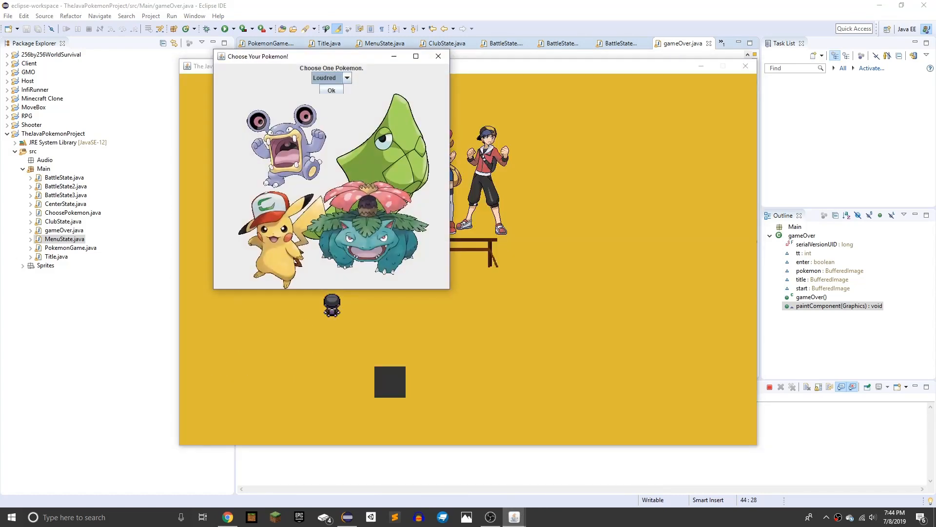
- Pick Loudred from the Choose One Pokemon dropdown and confirm with Ok
click(330, 78)
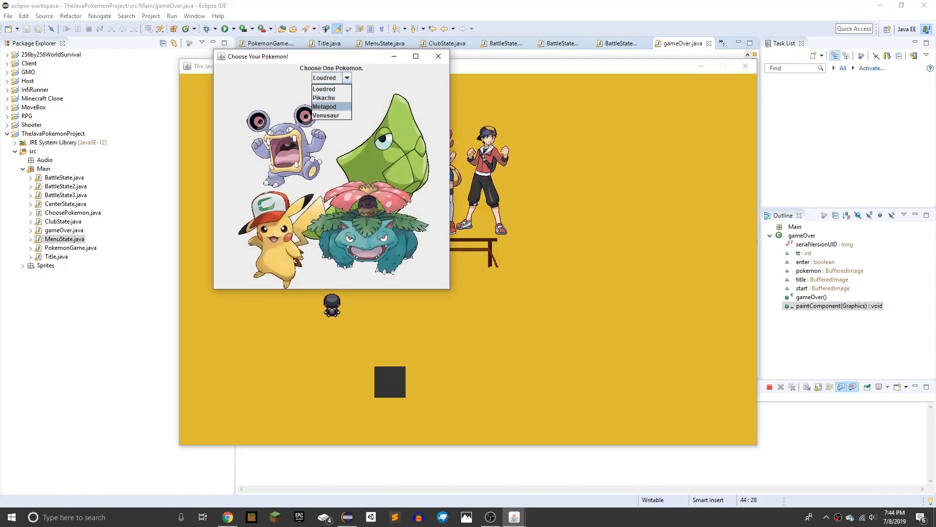
click(324, 78)
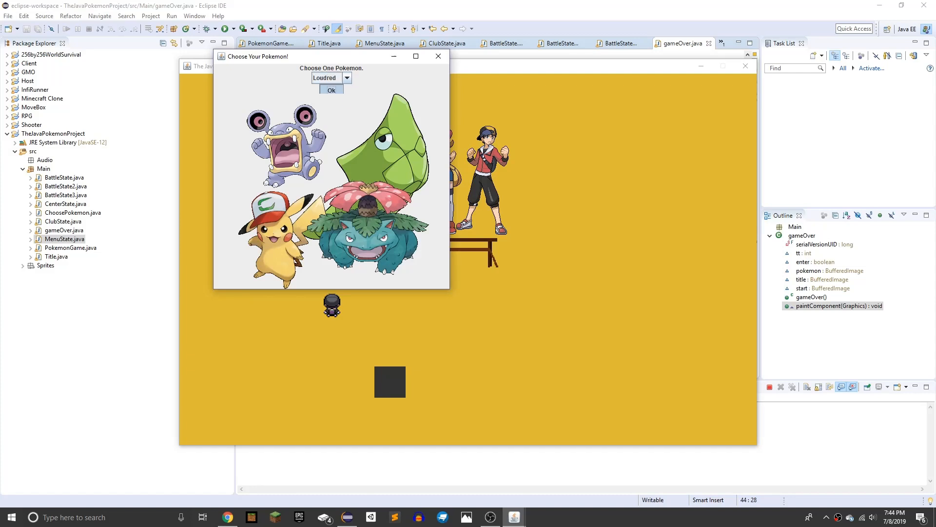
click(330, 90)
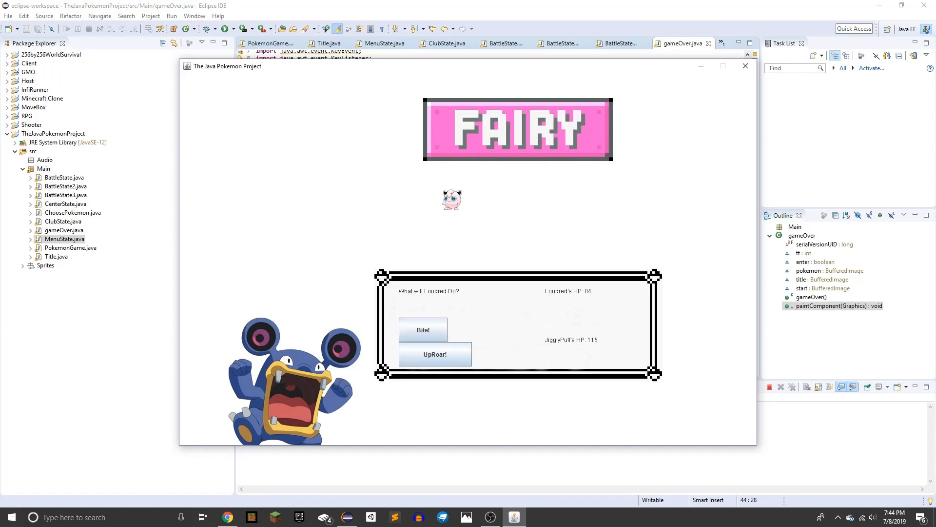
- Attack Jigglypuff with Loudred until the Fire battle against Charizard begins
click(423, 329)
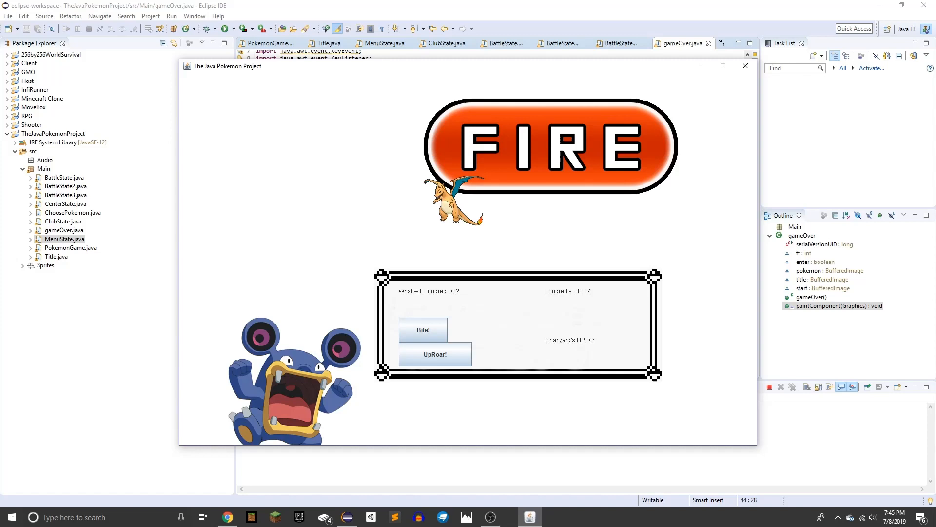
- Hit Charizard twice with Uproar, advancing to the Water battle against Blastoise
click(434, 354)
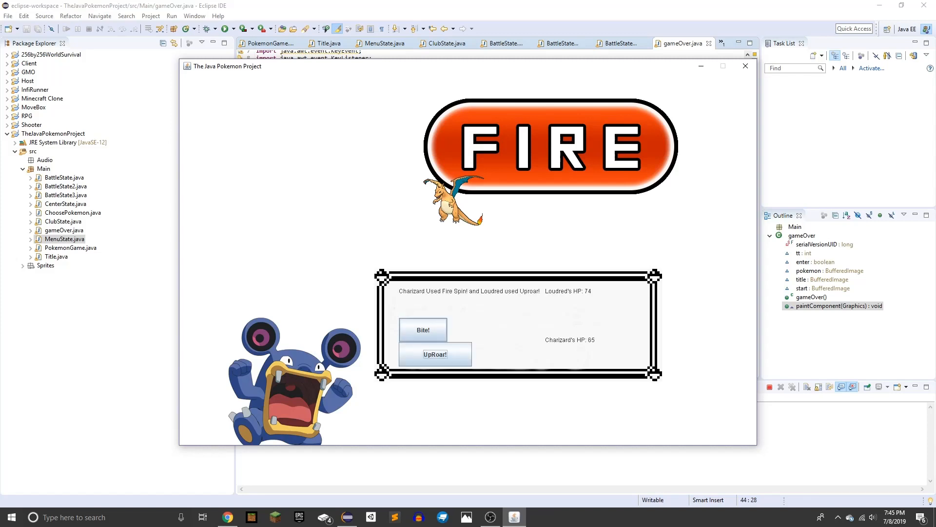
click(434, 354)
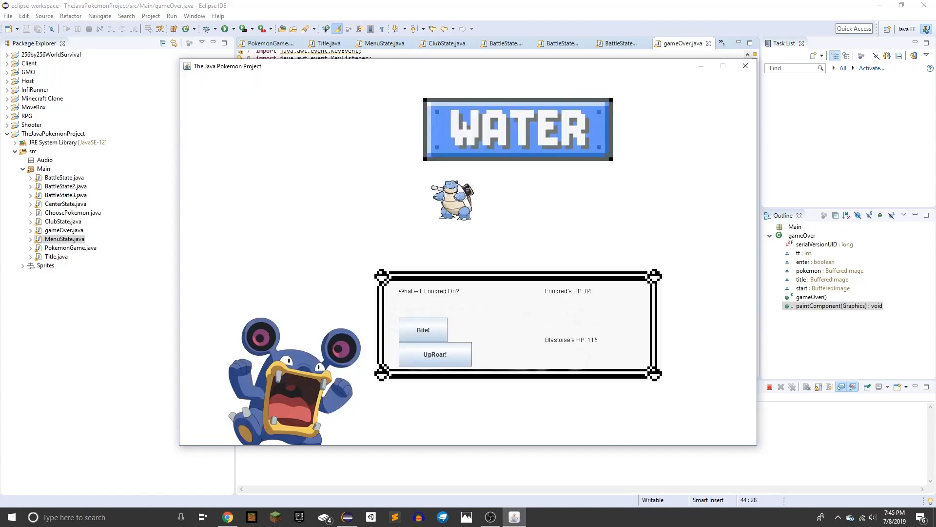
- Use Bite on Blastoise, cutting it to 45 HP while Loudred drops to 80
click(423, 329)
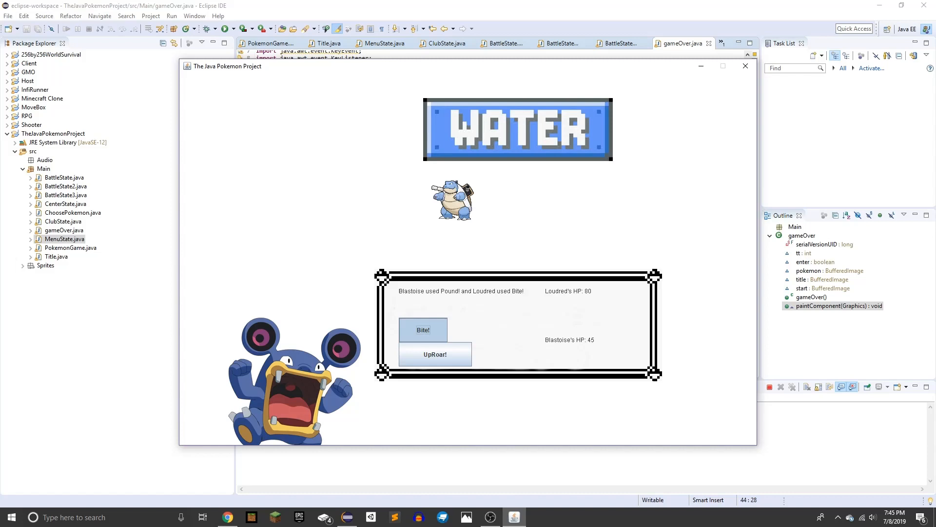